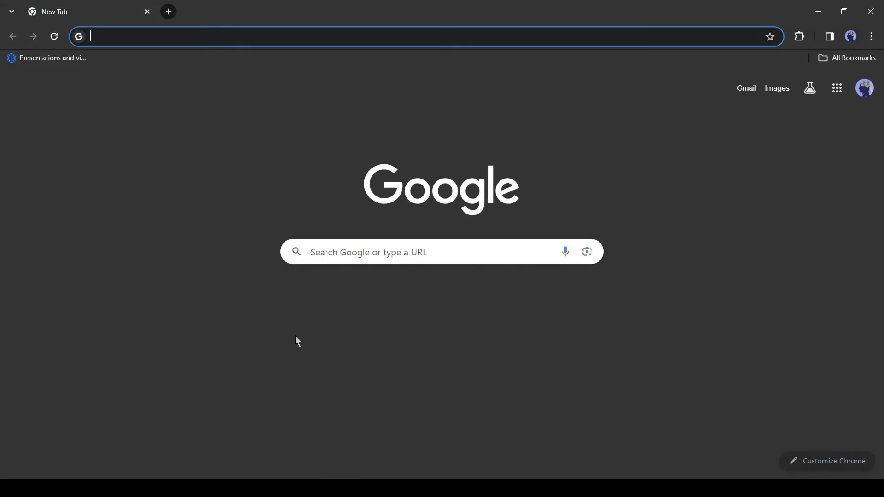
# Step: Search Chrome for '123 Apps' and open the 'Web Apps by 123apps' result
pyautogui.write('123')
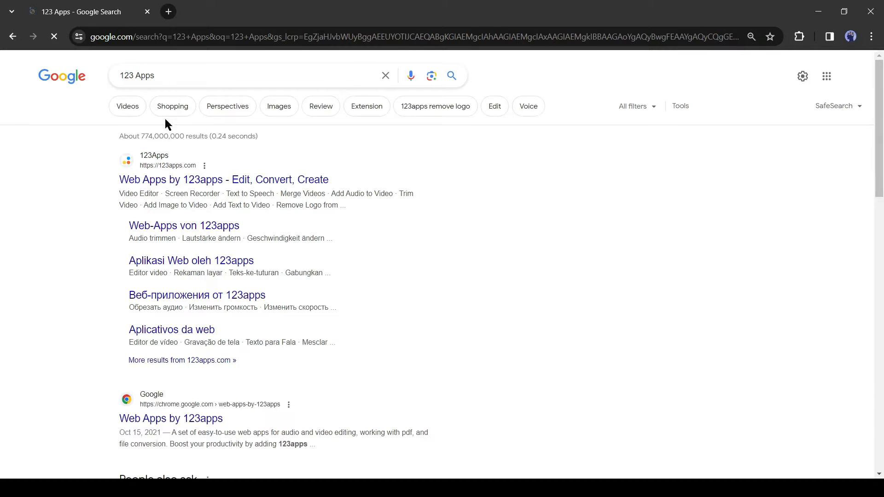
pyautogui.click(223, 179)
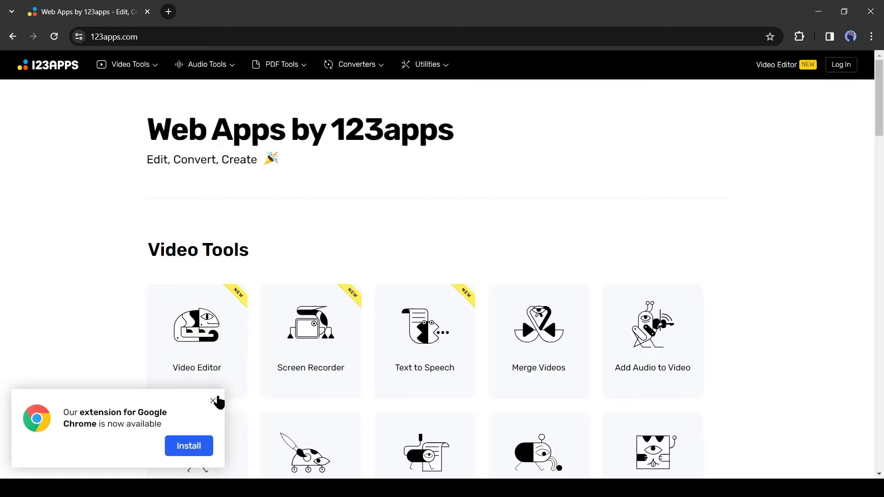
# Step: Close the extension popup and browse the Video Tools and Audio Tools listings
pyautogui.click(215, 403)
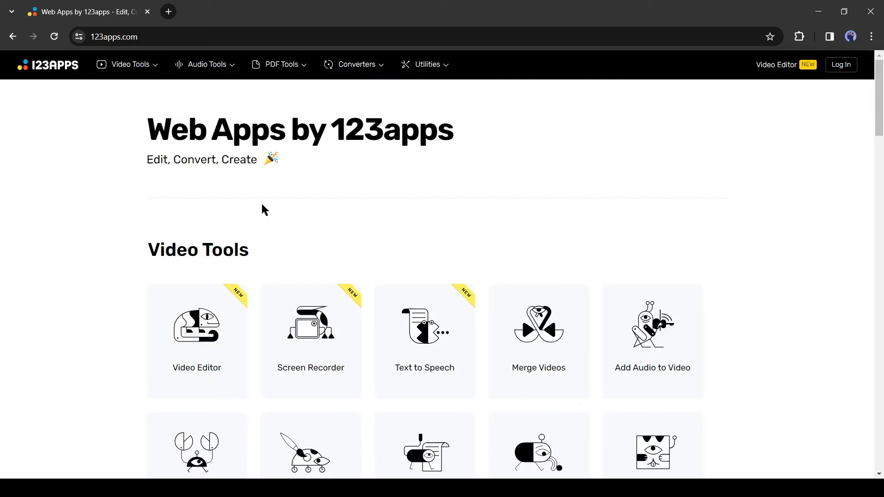
pyautogui.scroll(-3)
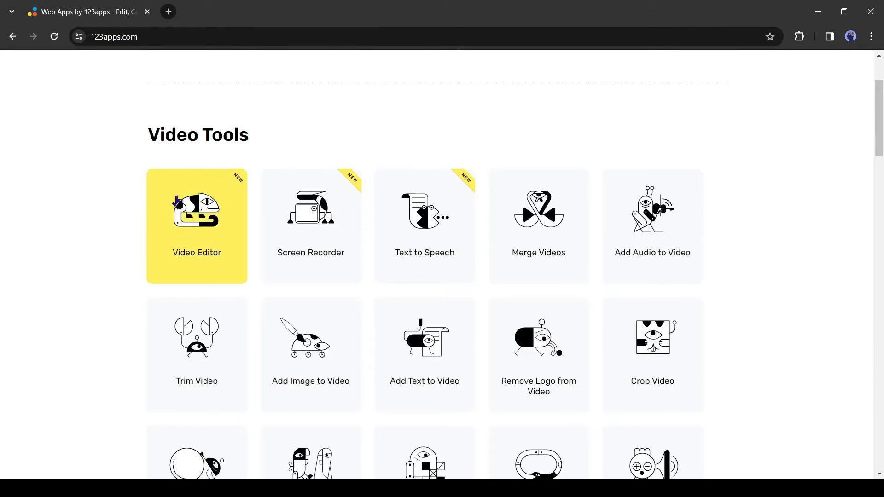
pyautogui.scroll(-3)
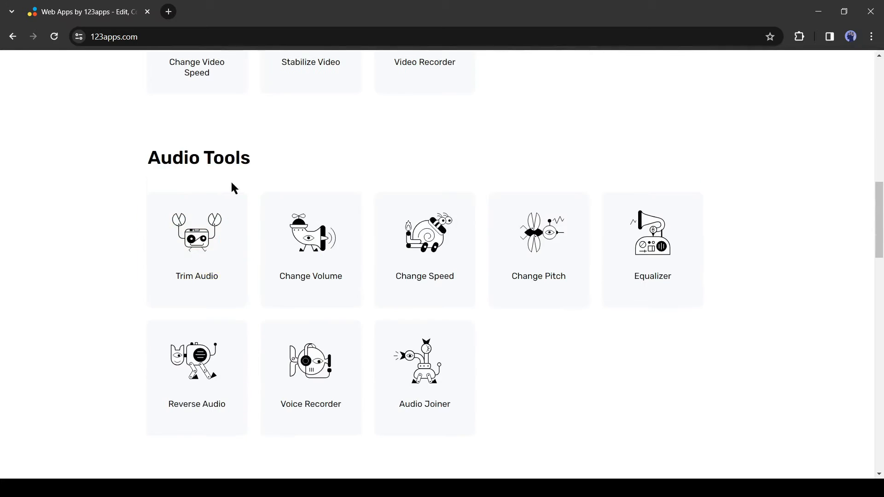
pyautogui.scroll(-3)
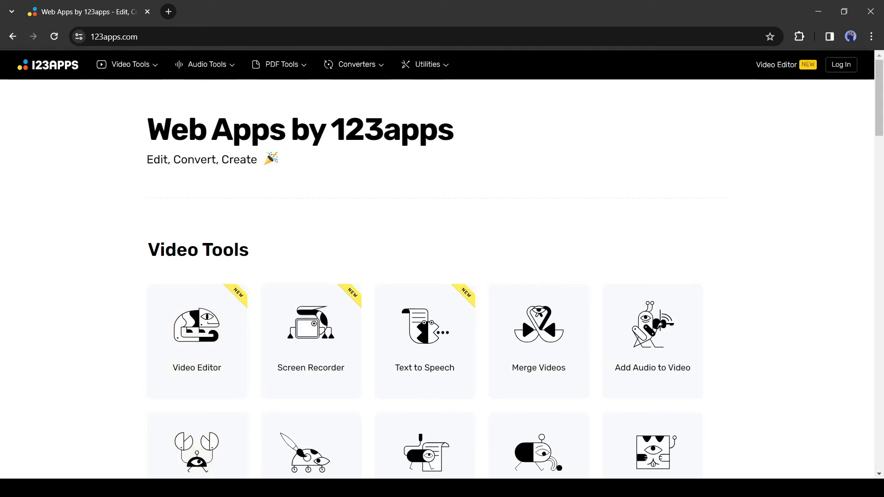
pyautogui.moveTo(196, 457)
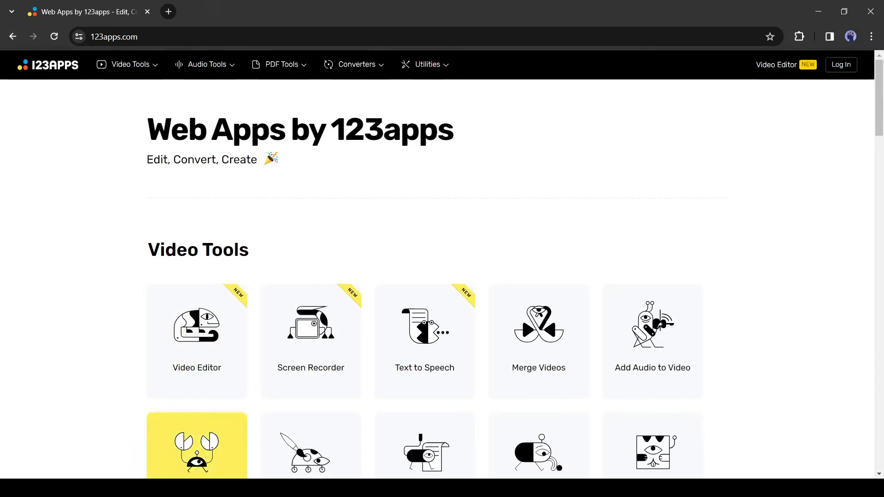
# Step: Go to Text to Speech from the Video Tools menu
pyautogui.click(130, 65)
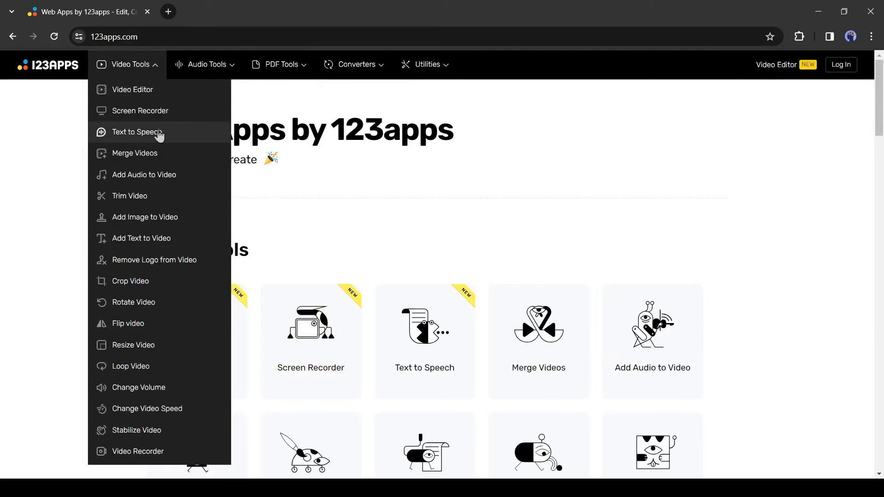
pyautogui.click(137, 132)
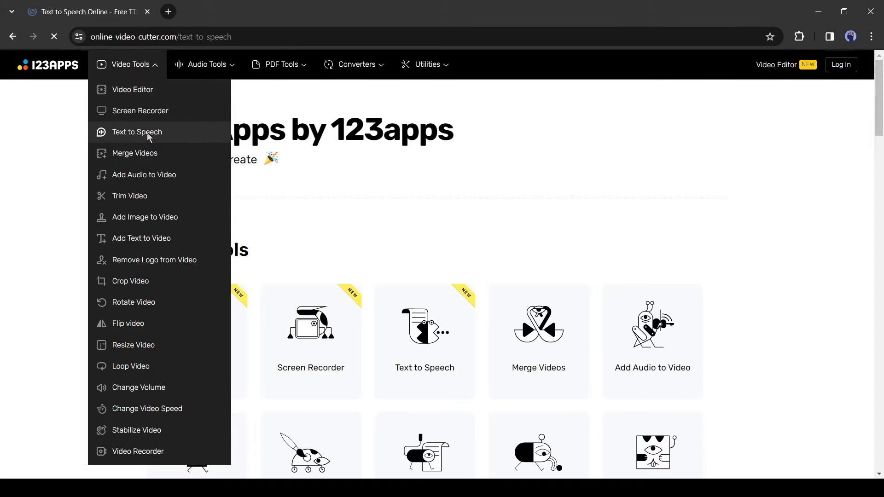
pyautogui.click(137, 132)
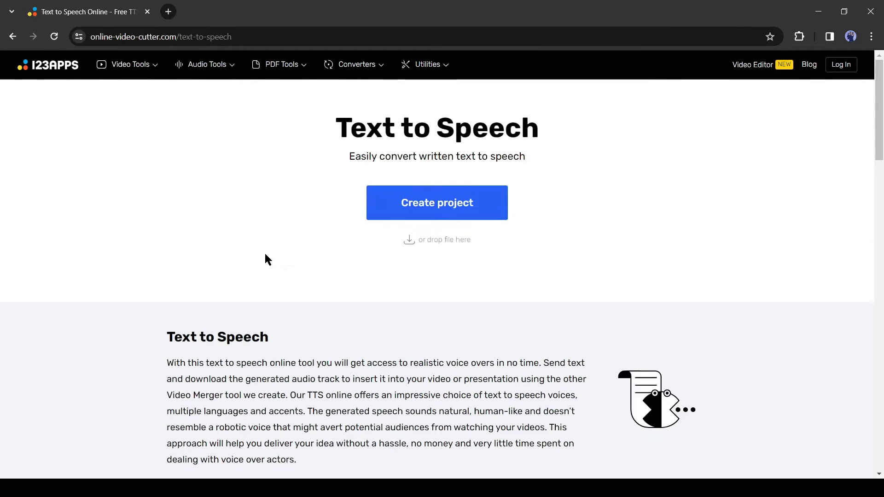
# Step: Read the Free description, highlighting its sentences, then return to the page top
pyautogui.scroll(-3)
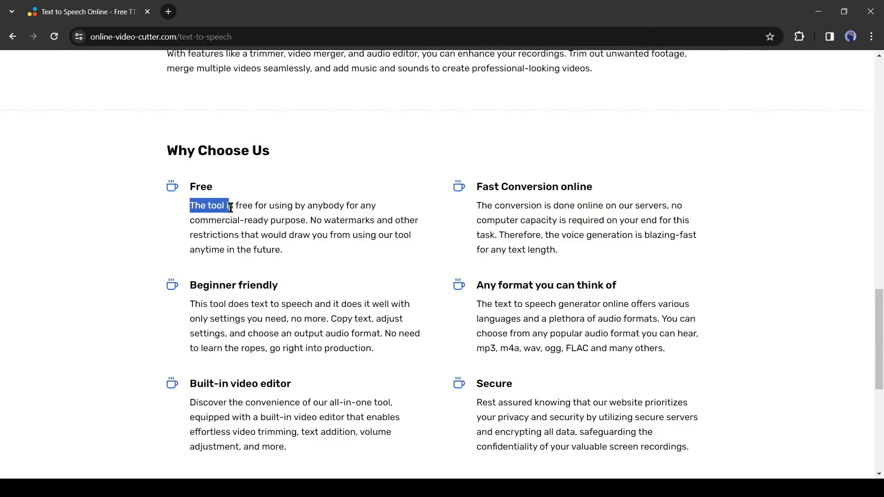
pyautogui.moveTo(228, 205); pyautogui.dragTo(374, 205)
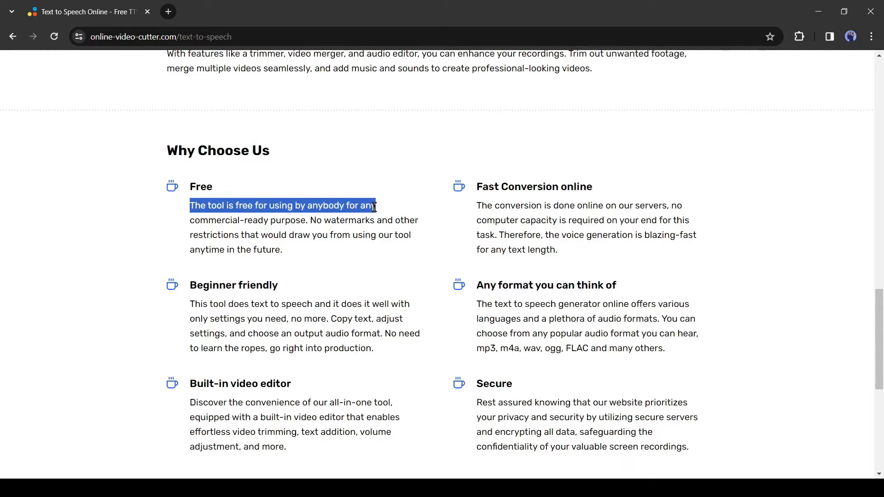
pyautogui.moveTo(376, 205); pyautogui.dragTo(304, 220)
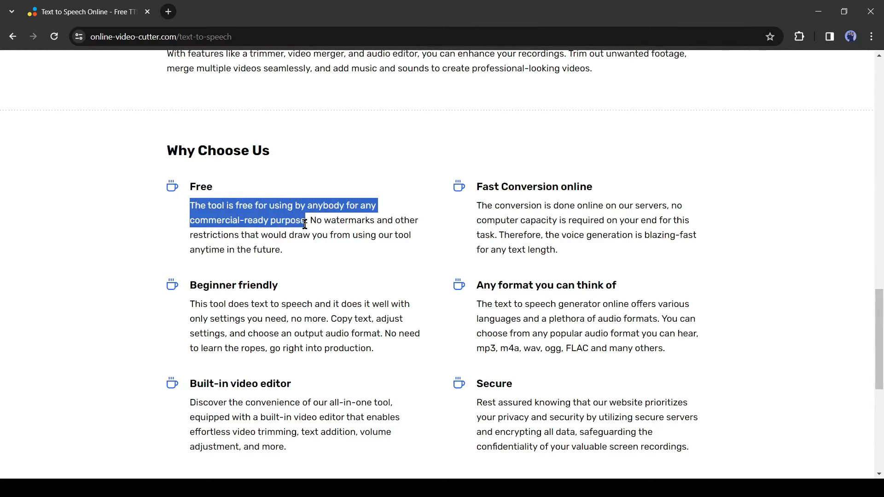
pyautogui.click(232, 246)
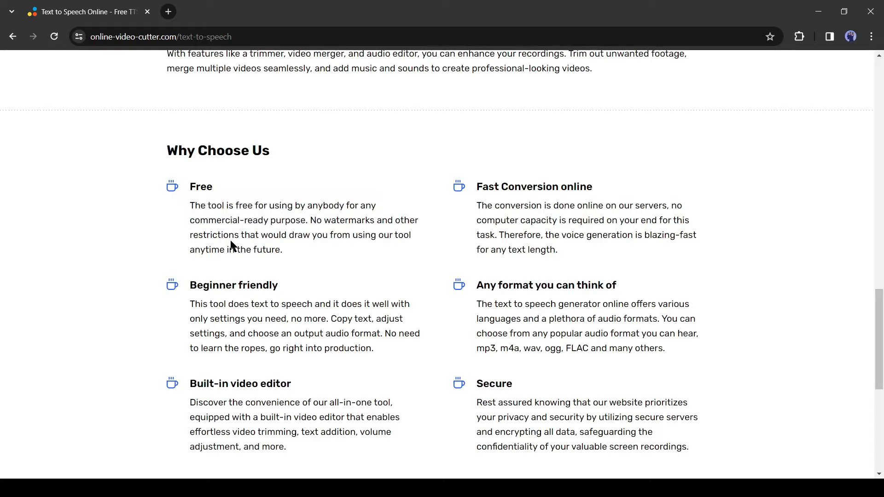
pyautogui.moveTo(200, 235); pyautogui.dragTo(282, 250)
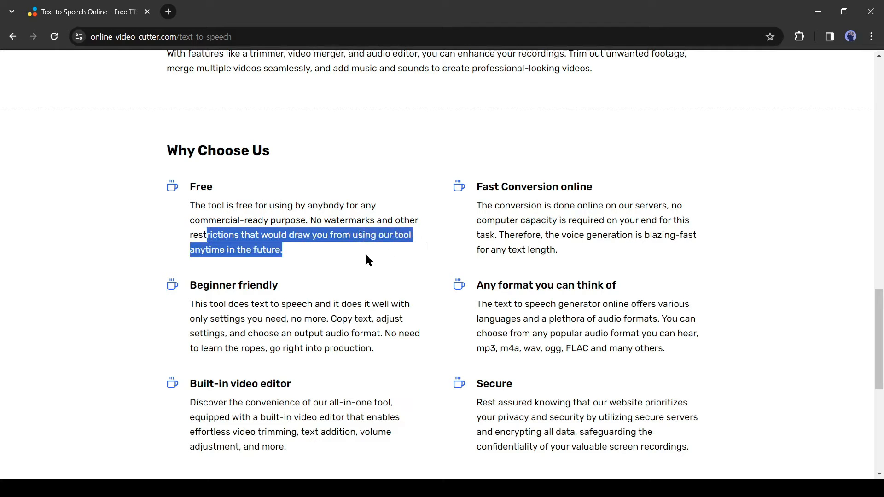
pyautogui.moveTo(312, 316)
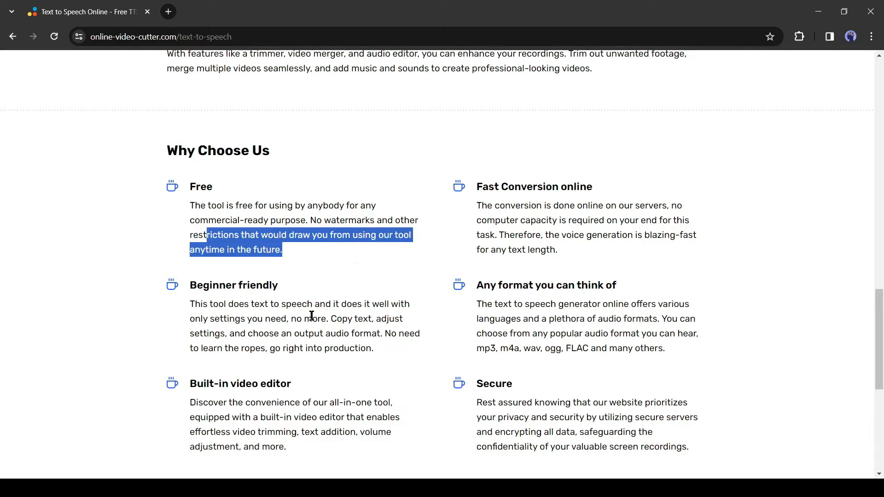
pyautogui.moveTo(534, 308)
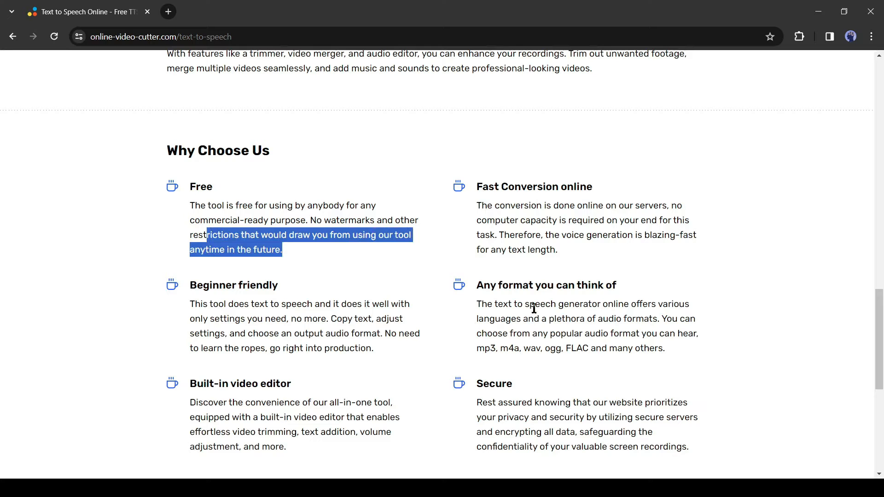
pyautogui.moveTo(458, 300)
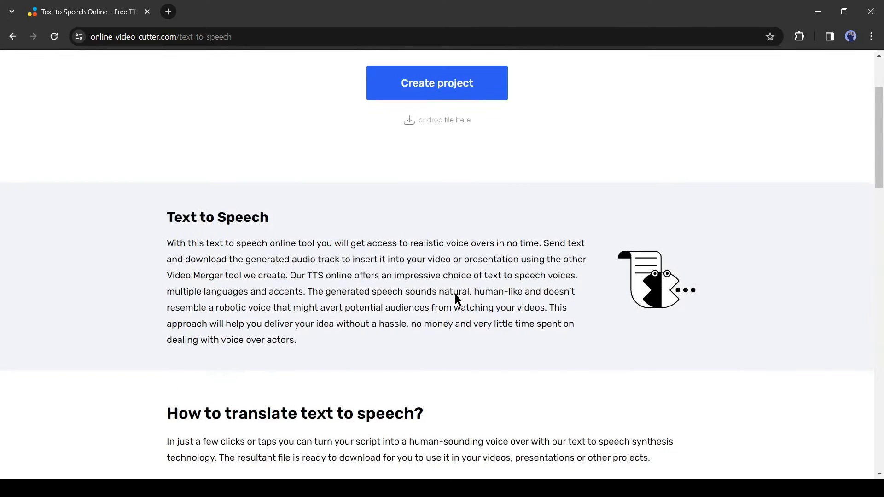
pyautogui.scroll(3)
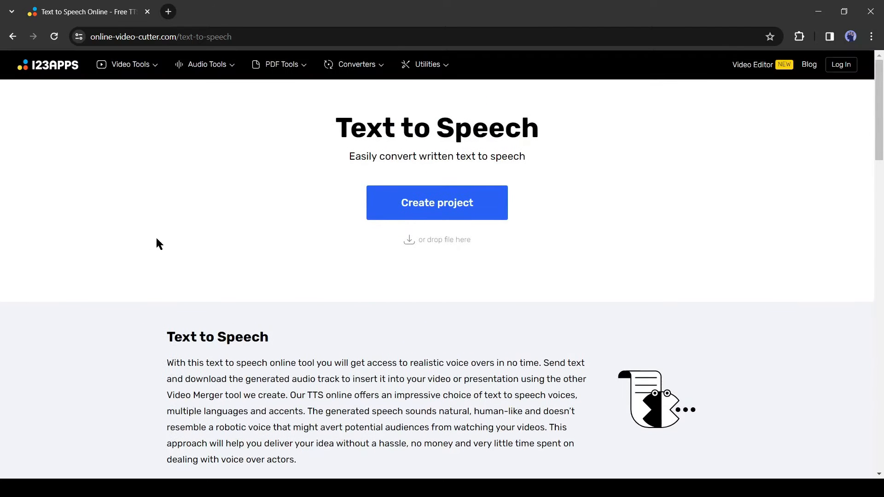
pyautogui.moveTo(437, 191)
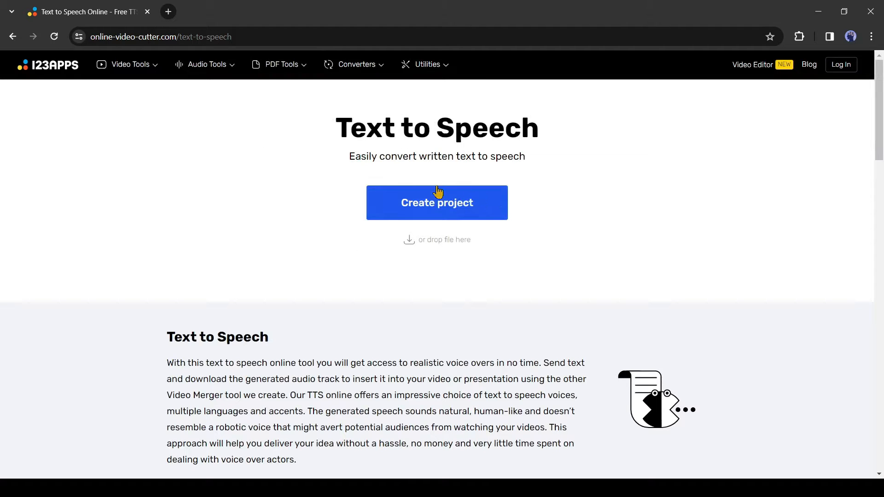
# Step: Start a new text-to-speech project and close the Create an Account prompt
pyautogui.click(436, 203)
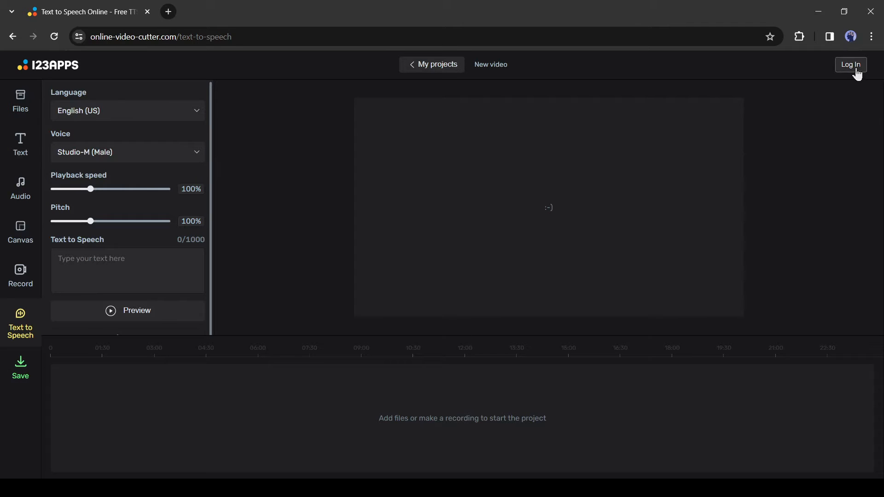
pyautogui.moveTo(728, 149)
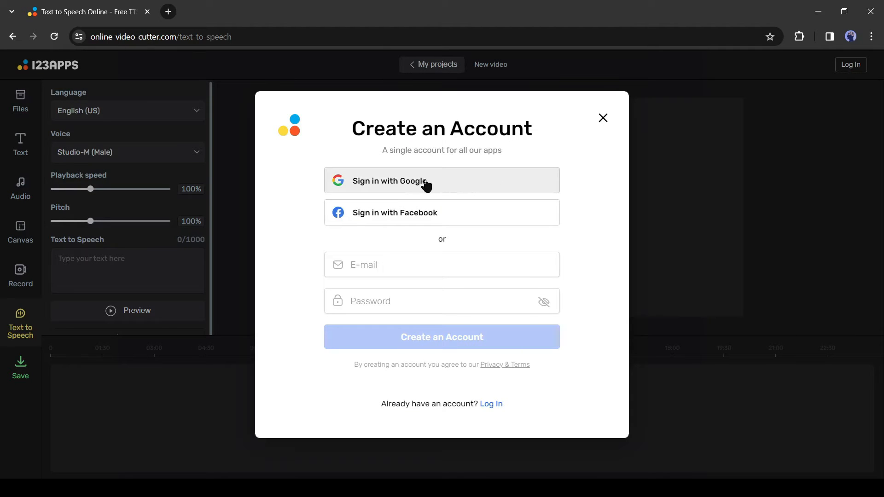
pyautogui.moveTo(341, 286)
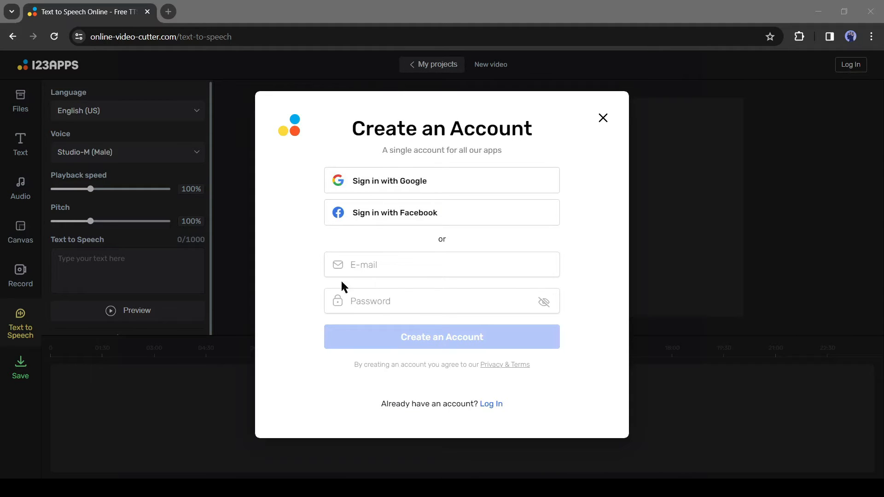
pyautogui.moveTo(407, 258)
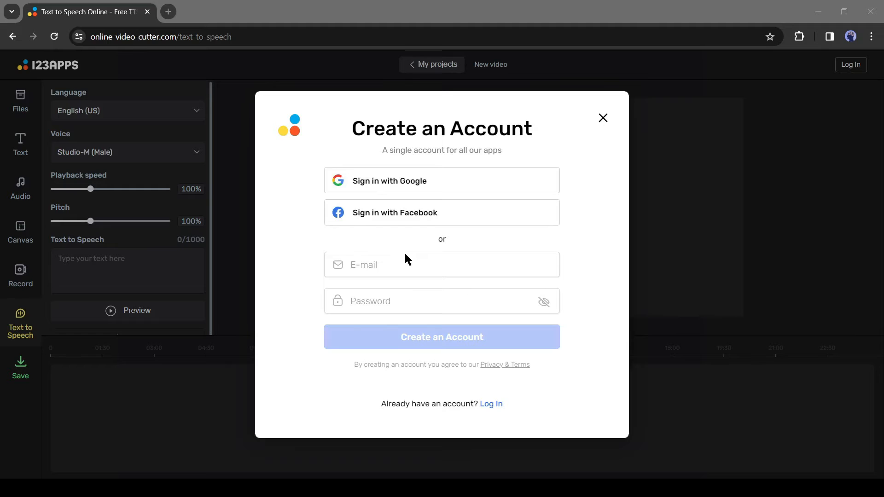
pyautogui.click(602, 117)
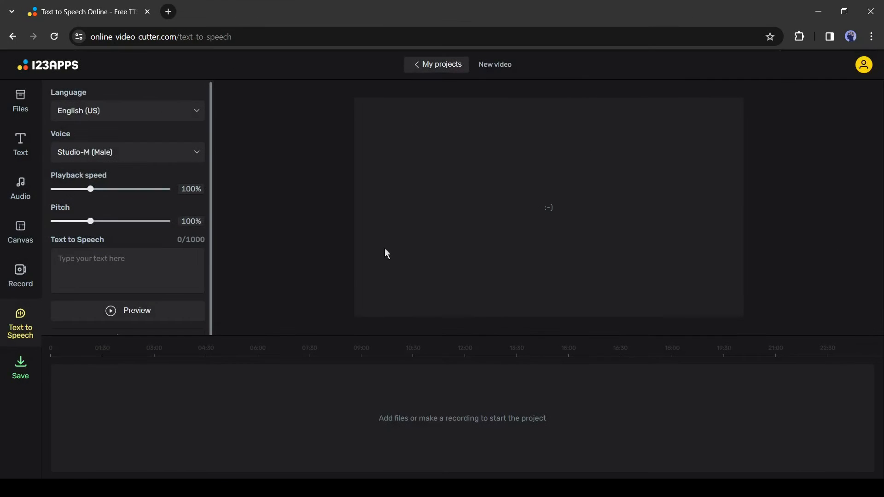
pyautogui.moveTo(142, 117)
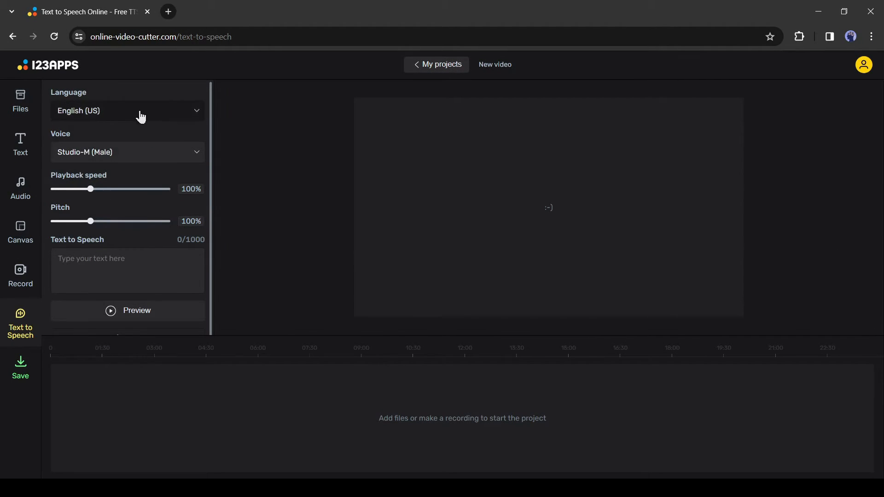
pyautogui.click(127, 111)
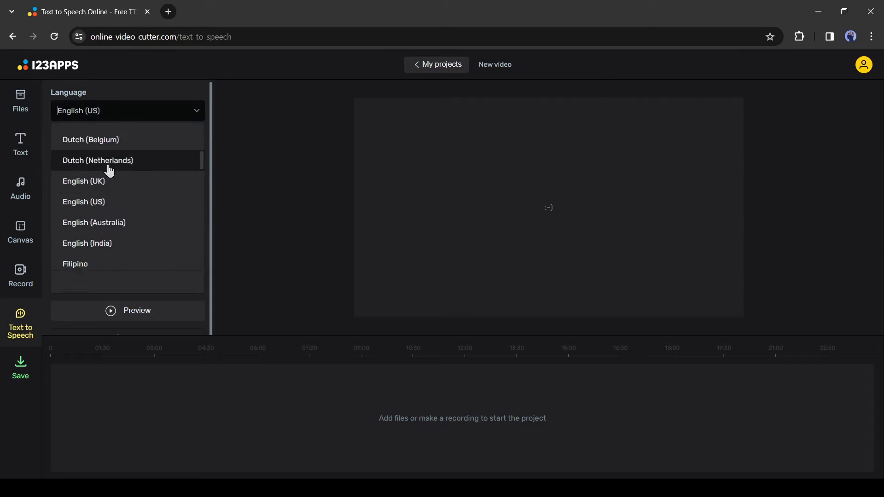
pyautogui.scroll(-3)
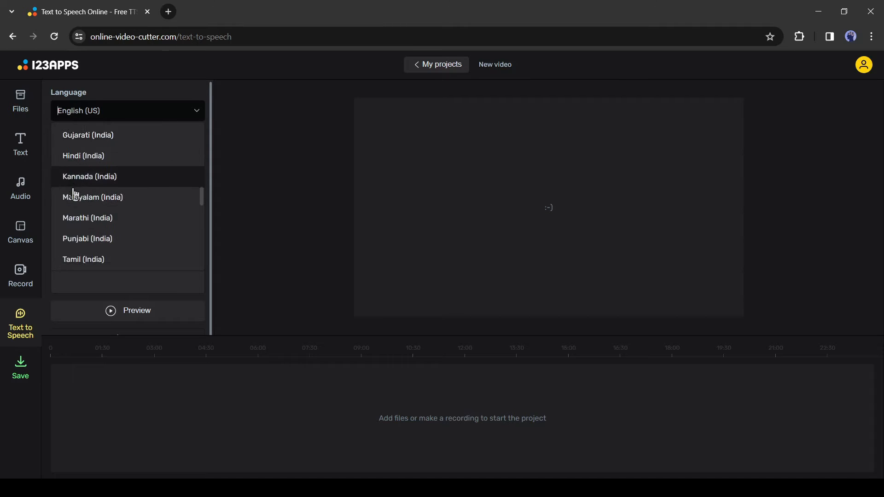
pyautogui.scroll(-3)
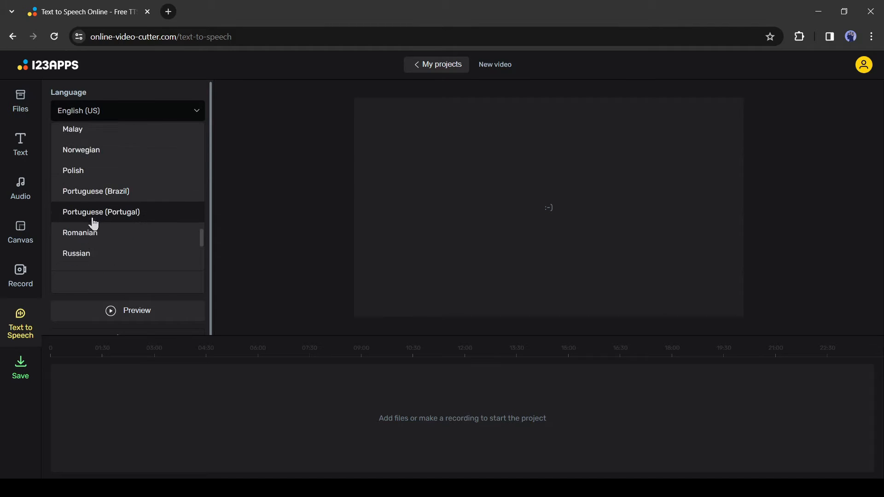
pyautogui.scroll(-3)
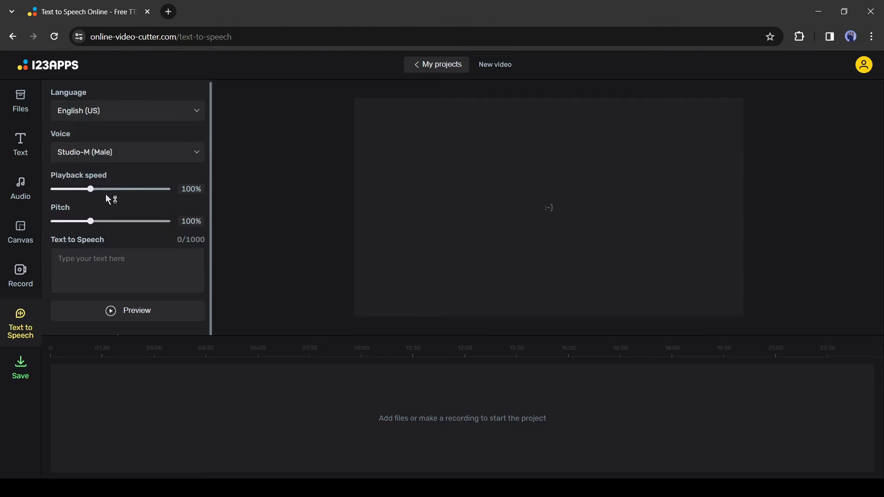
pyautogui.moveTo(162, 152)
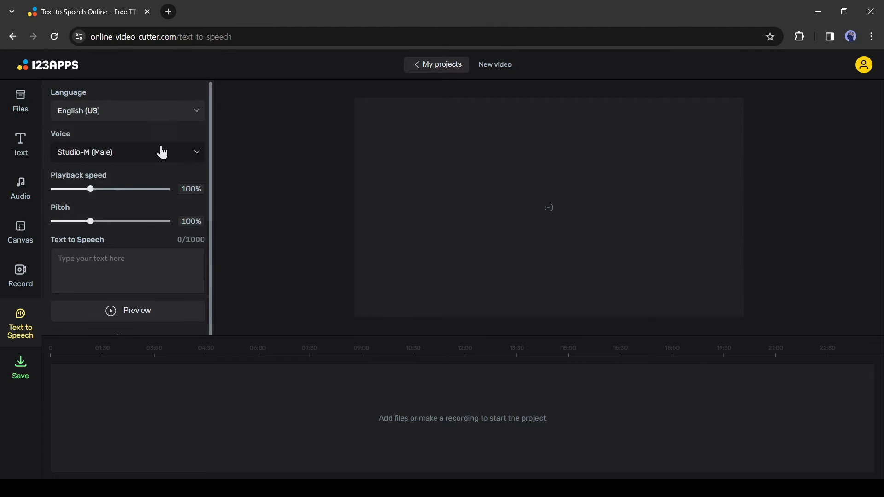
# Step: Scroll the Voice list and select Neural2-H (Female)
pyautogui.click(128, 151)
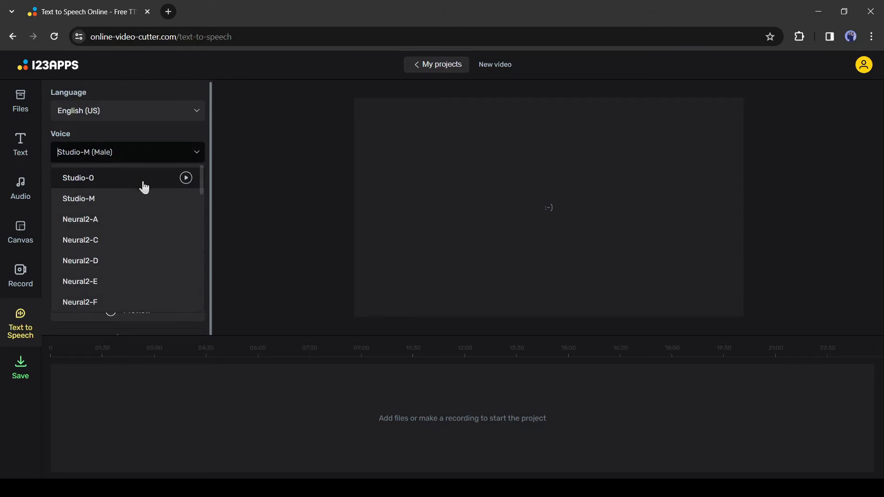
pyautogui.scroll(-3)
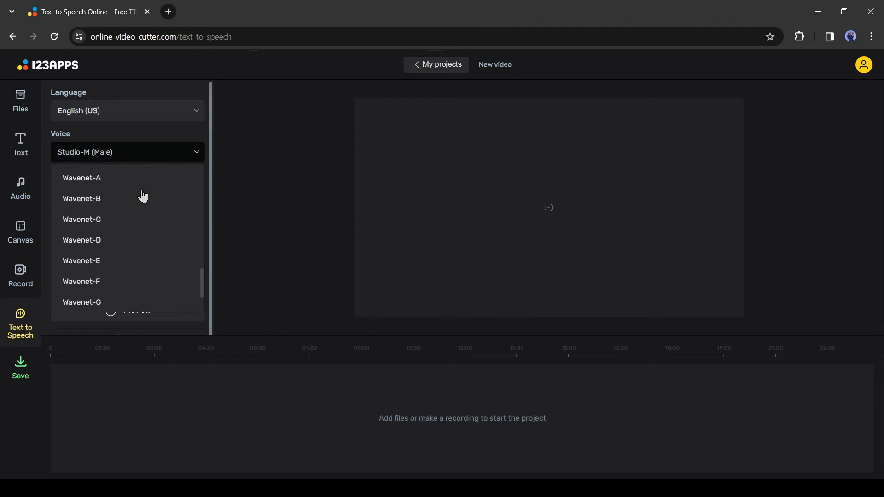
pyautogui.scroll(-3)
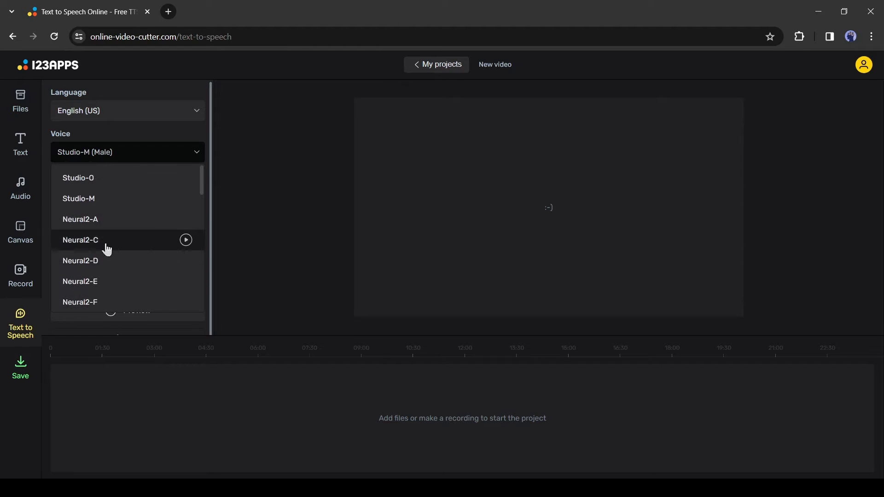
pyautogui.scroll(-3)
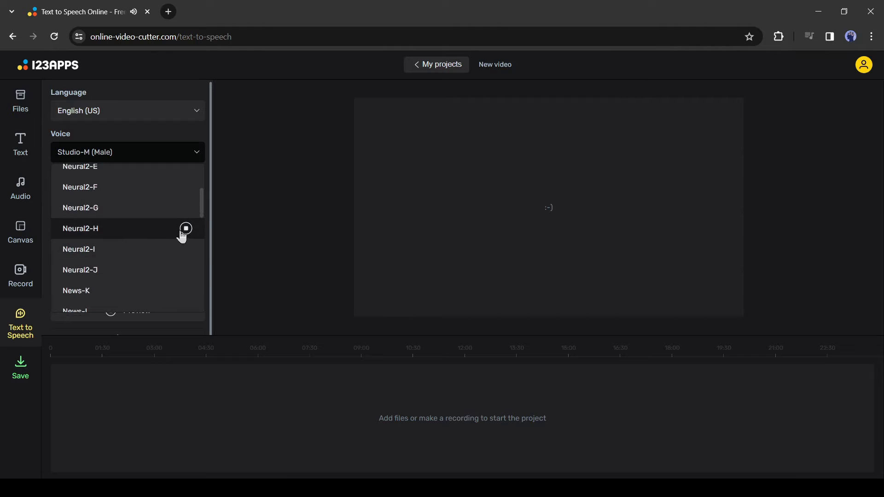
pyautogui.click(80, 228)
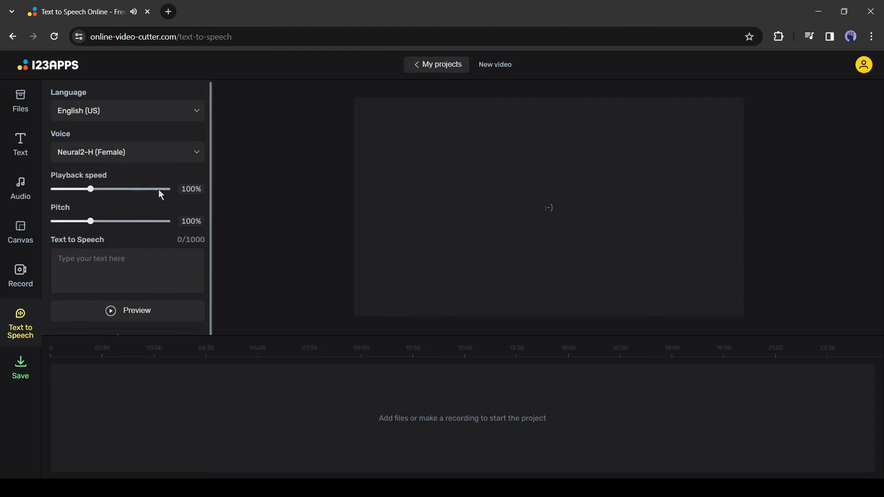
pyautogui.moveTo(91, 189); pyautogui.dragTo(85, 189)
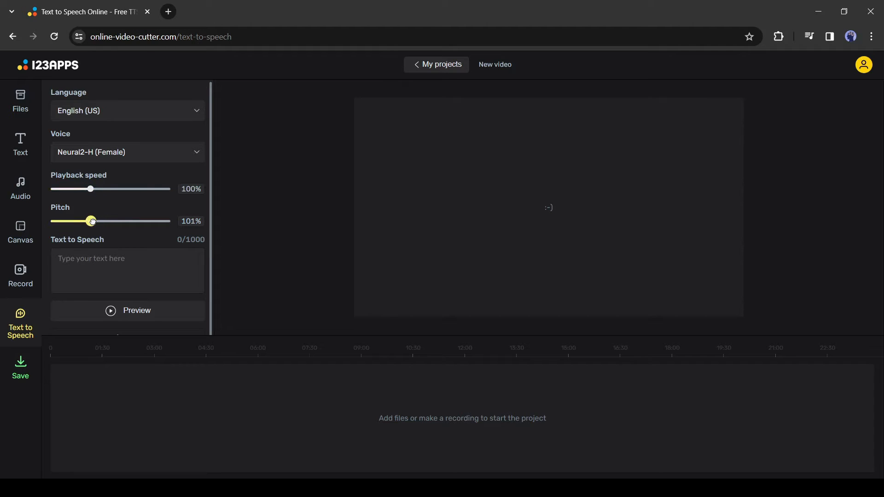
pyautogui.moveTo(92, 220); pyautogui.dragTo(89, 220)
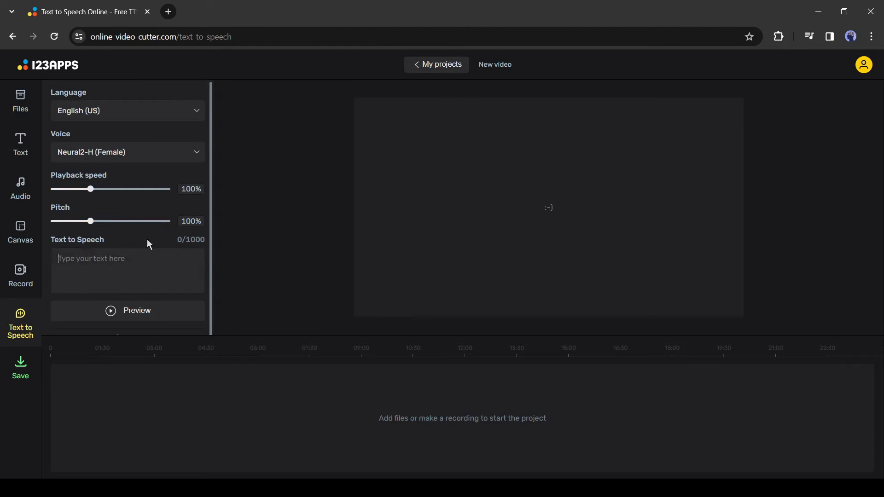
pyautogui.click(131, 258)
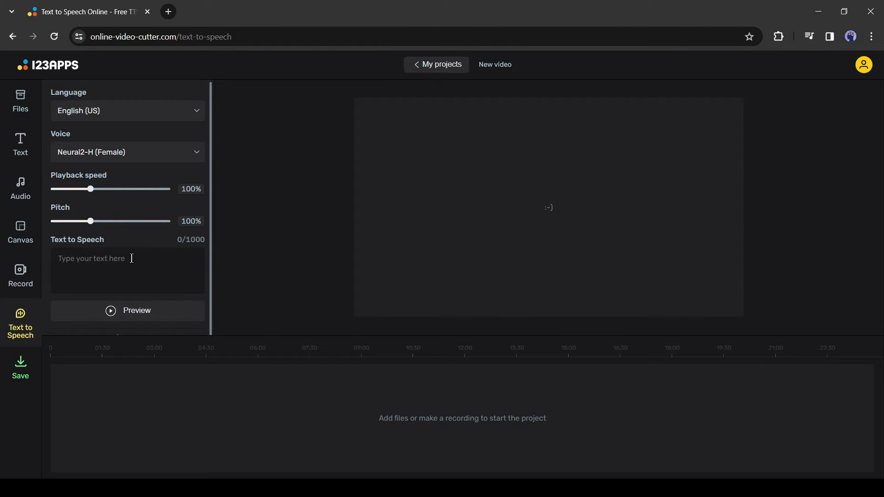
pyautogui.write('Hui')
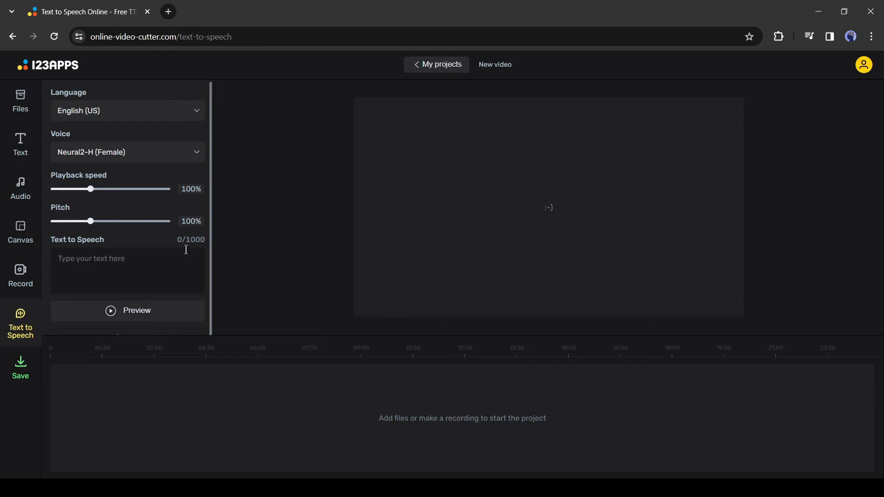
pyautogui.click(128, 269)
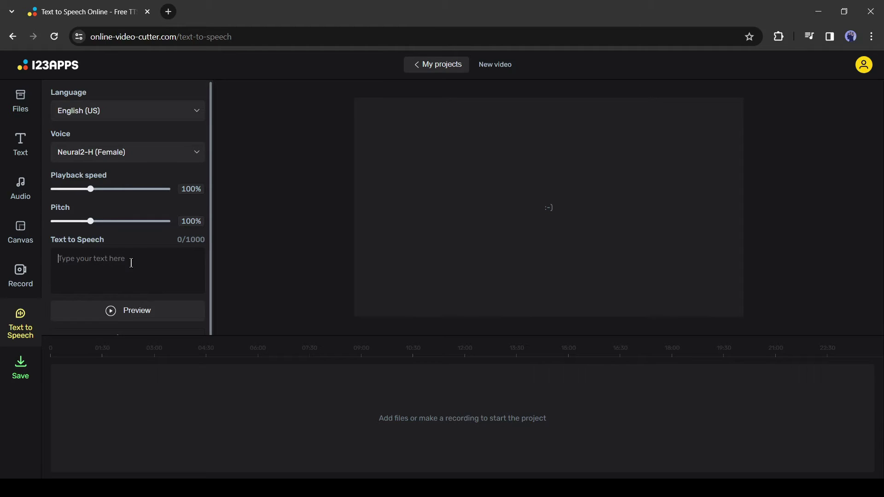
pyautogui.write('Hi')
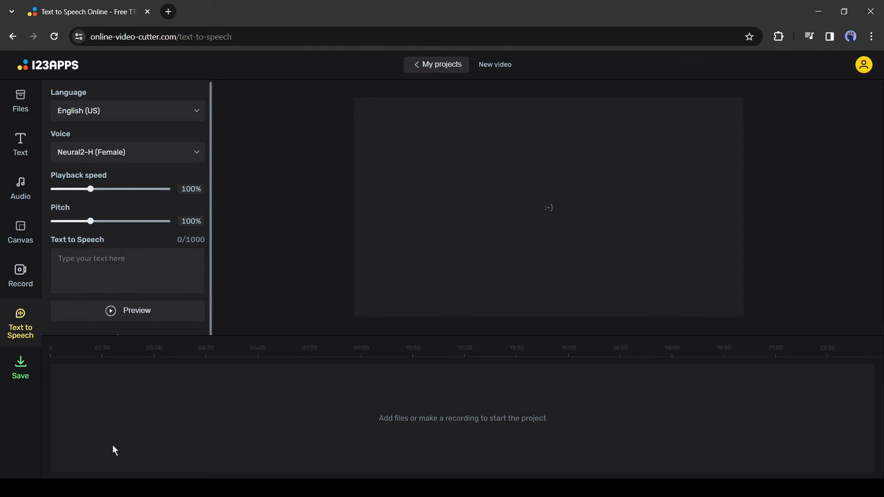
# Step: Enter the Emily and Thomas village story text and preview the narration
pyautogui.click(116, 273)
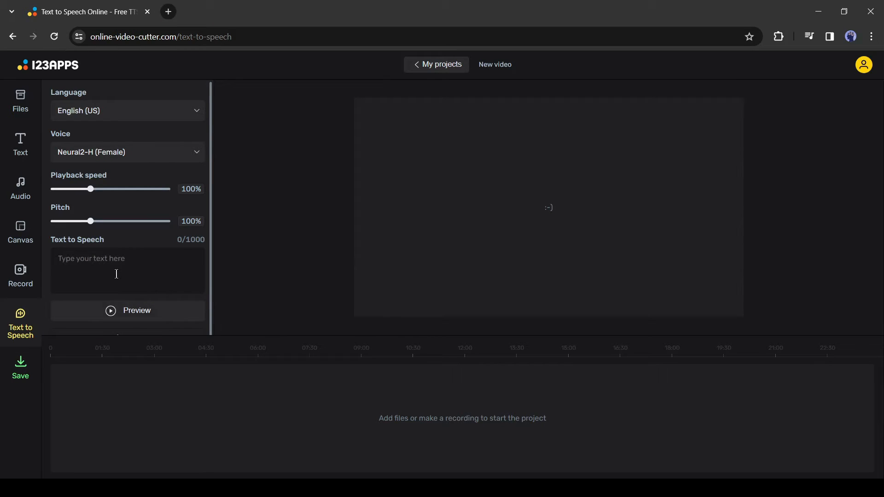
pyautogui.write('inseparable friends named Emily and Thomas. Their bond was as enduring as the rolling hills that surrounded their peaceful village.')
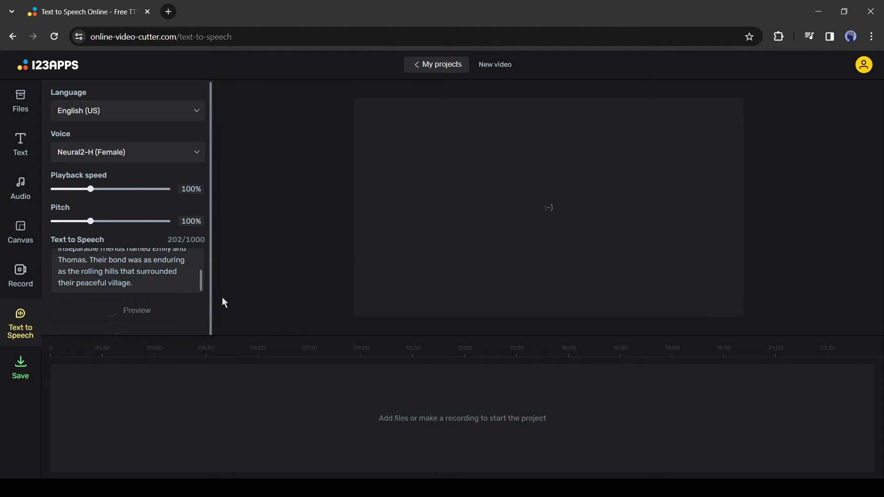
pyautogui.click(137, 311)
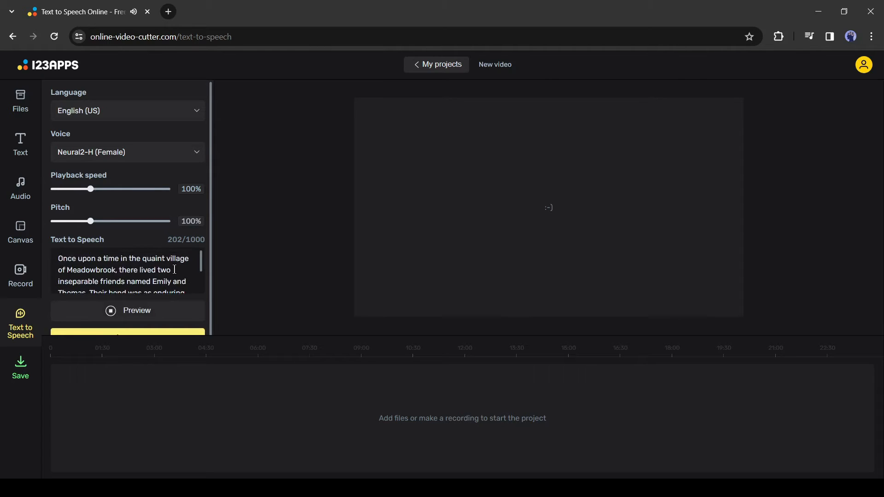
pyautogui.moveTo(91, 221); pyautogui.dragTo(87, 221)
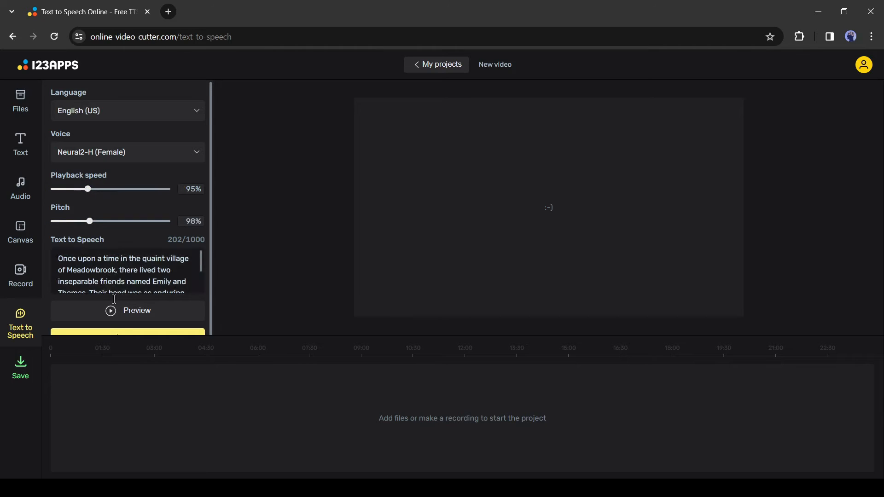
pyautogui.click(110, 310)
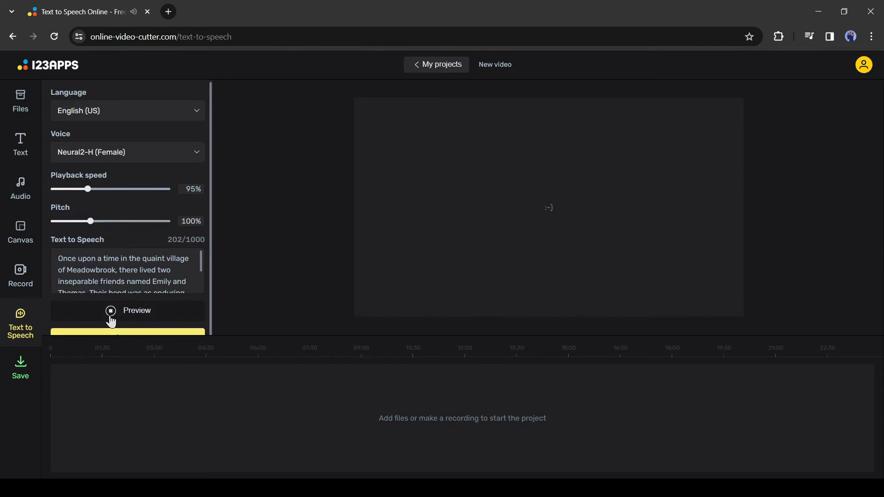
# Step: Switch the voice to Neural2-F (Female) and preview again
pyautogui.click(127, 152)
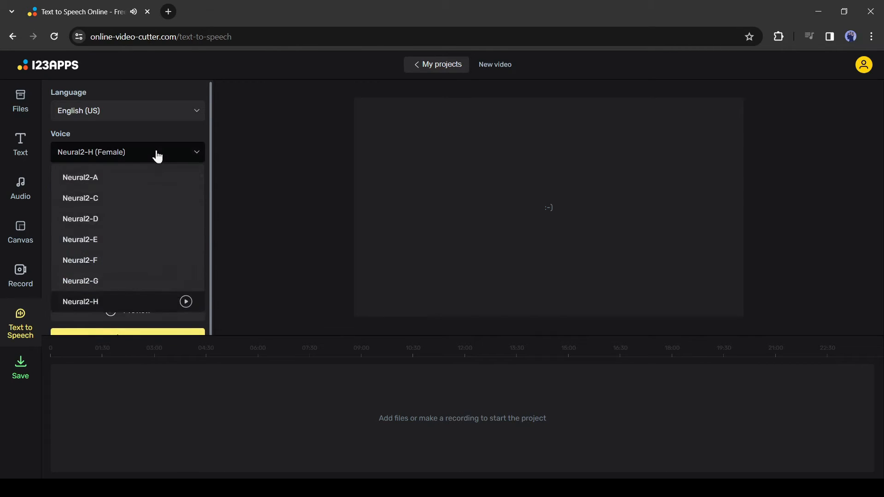
pyautogui.click(80, 260)
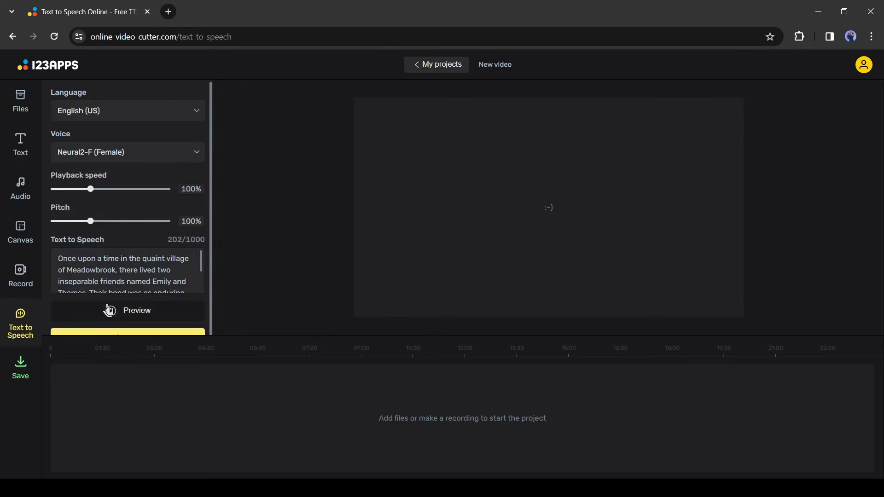
pyautogui.click(110, 310)
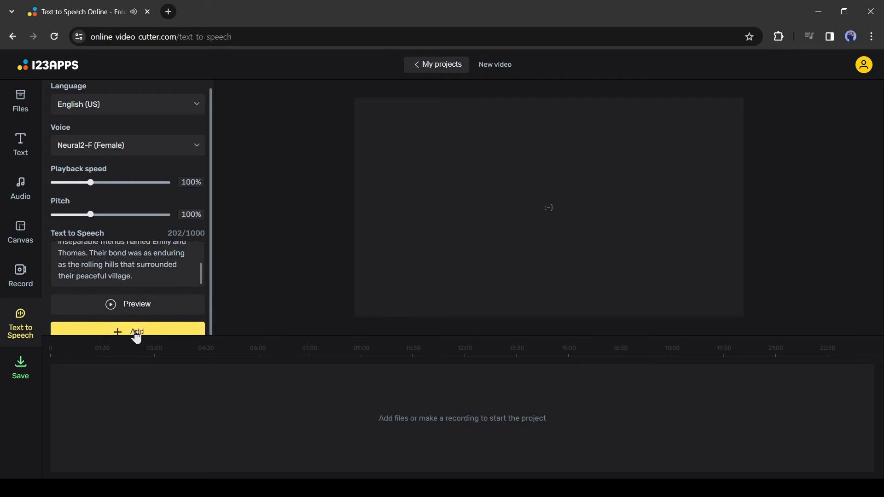
# Step: Add the story opening as a ~12-second clip and play the timeline
pyautogui.click(127, 332)
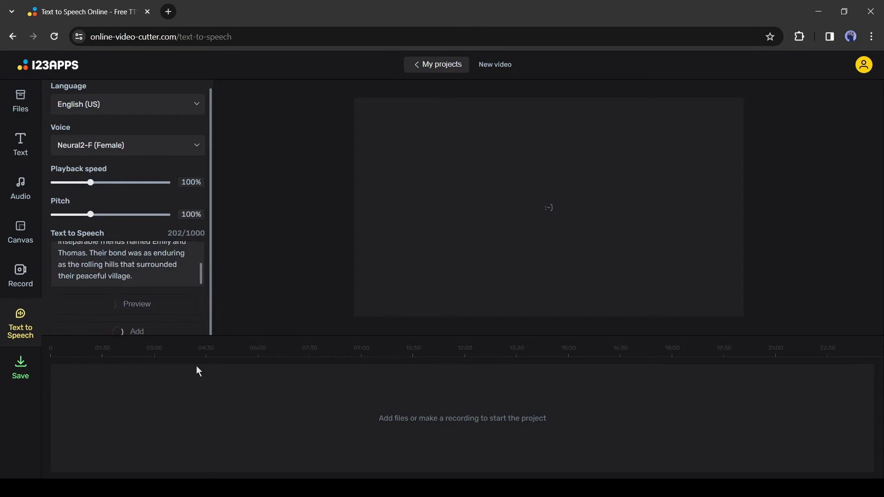
pyautogui.click(137, 331)
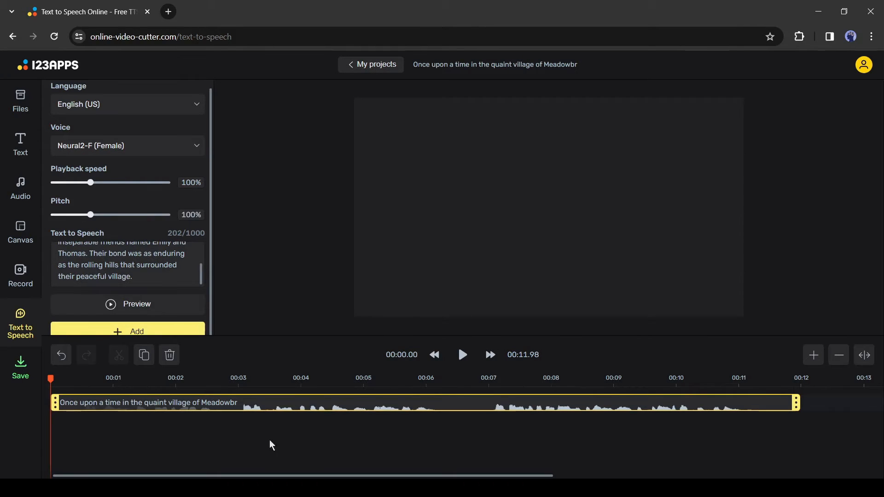
pyautogui.moveTo(703, 411)
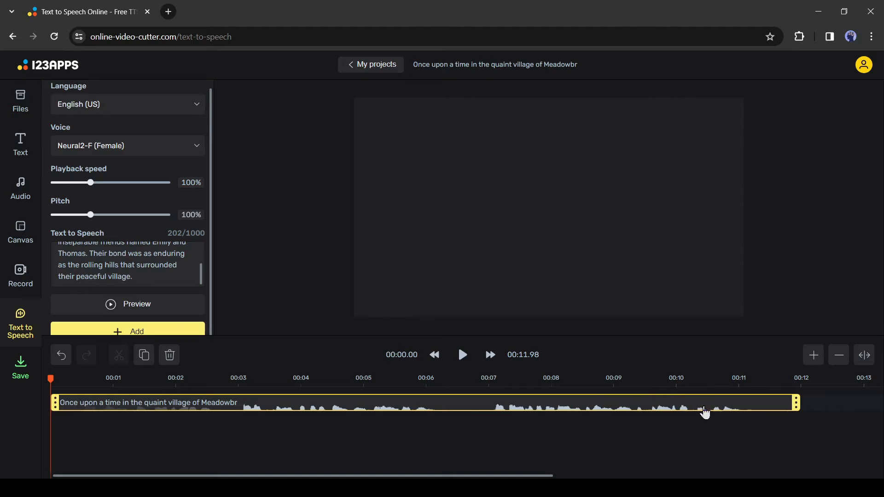
pyautogui.click(463, 355)
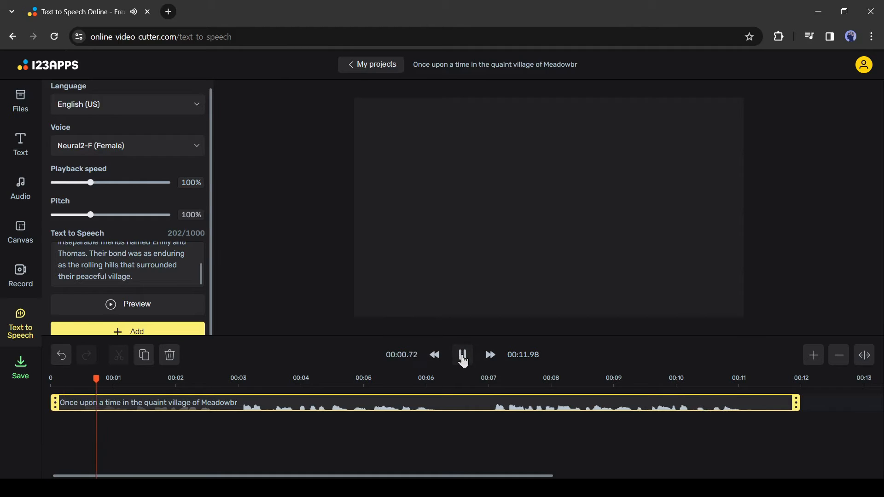
# Step: Pause playback, add the Emily and friendship passages as clips, and zoom the timeline out
pyautogui.click(462, 355)
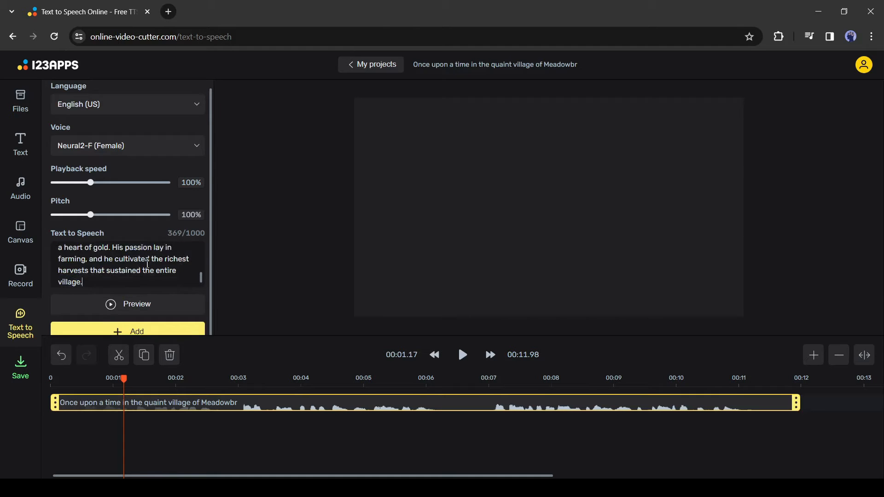
pyautogui.click(134, 331)
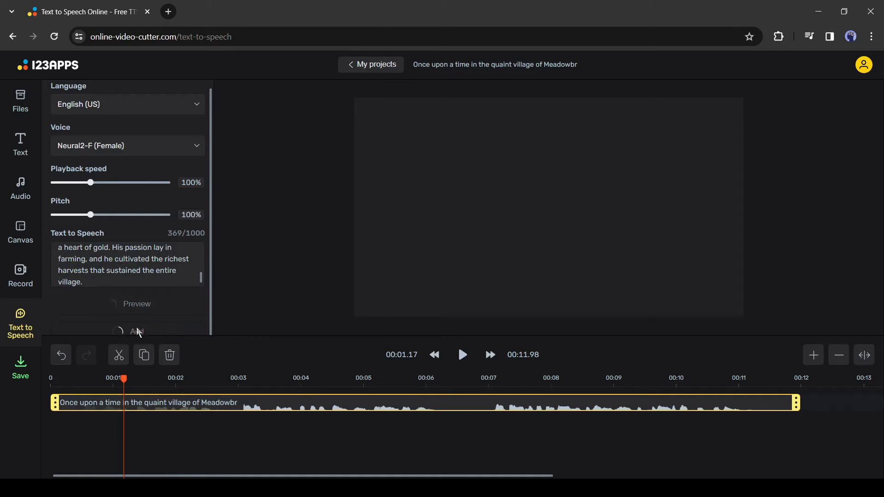
pyautogui.click(137, 332)
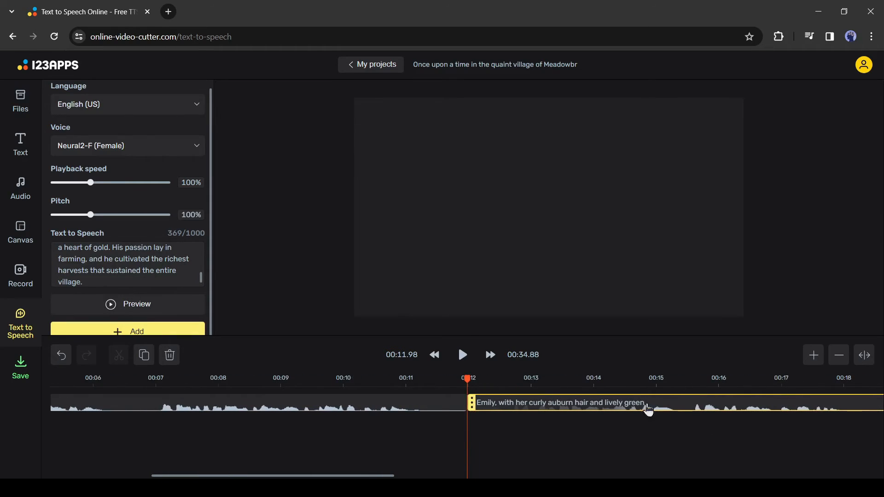
pyautogui.moveTo(271, 475); pyautogui.dragTo(522, 474)
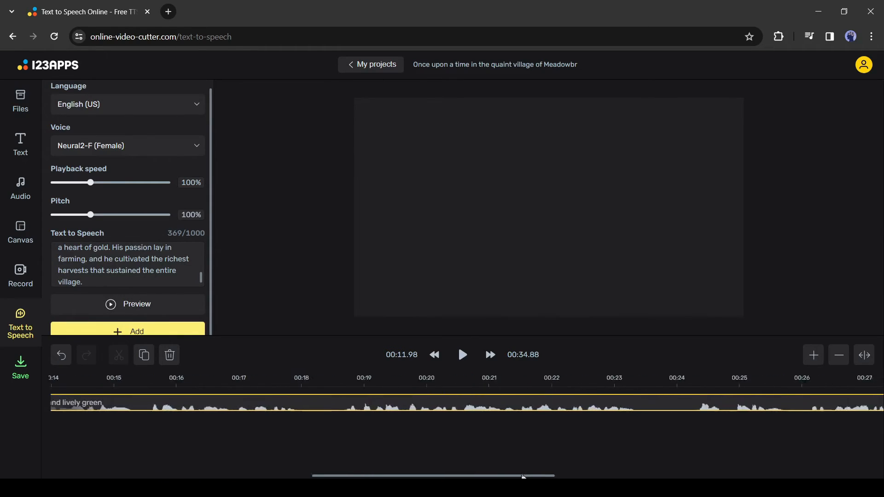
pyautogui.click(838, 355)
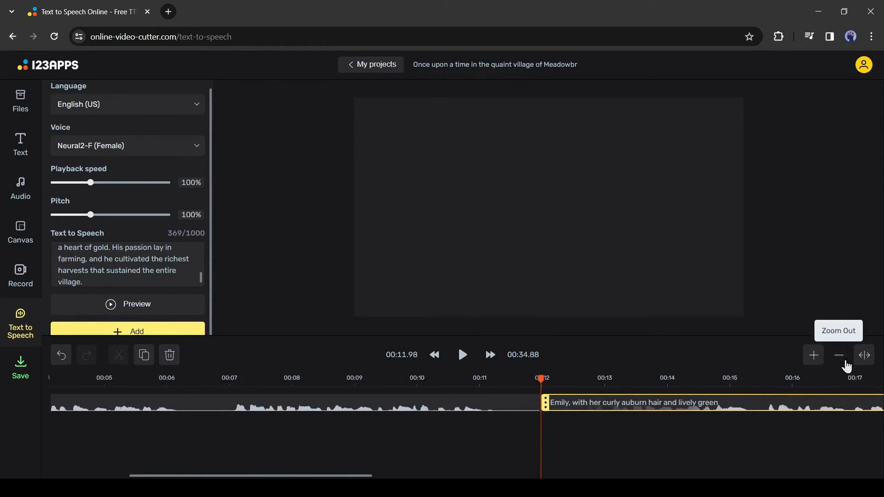
pyautogui.click(838, 354)
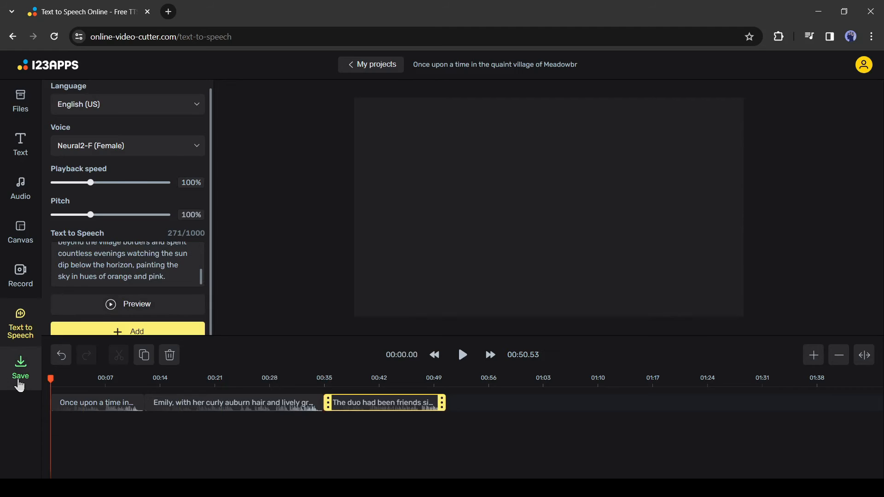
# Step: Open the Save export settings and select MP3 as the format
pyautogui.click(20, 363)
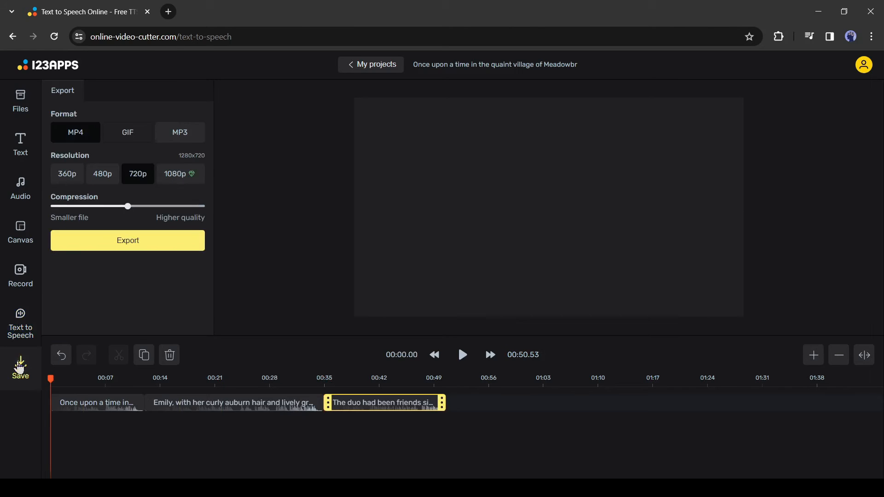
pyautogui.moveTo(113, 125)
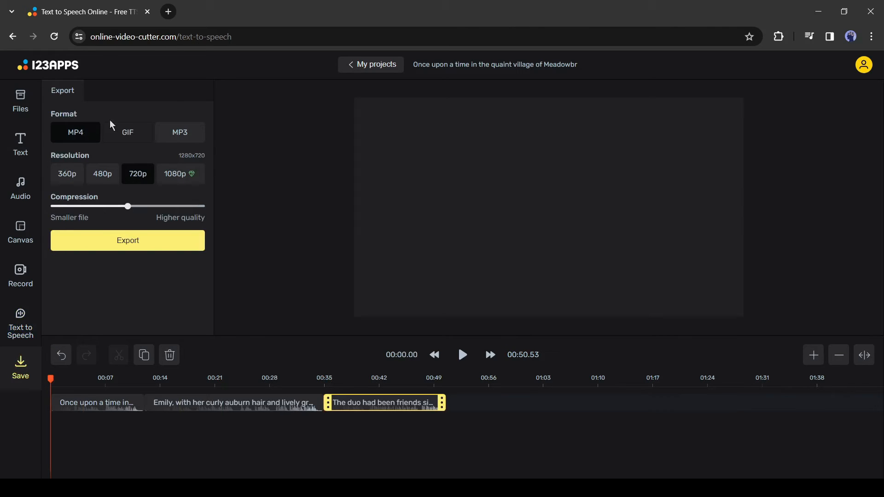
pyautogui.moveTo(105, 136)
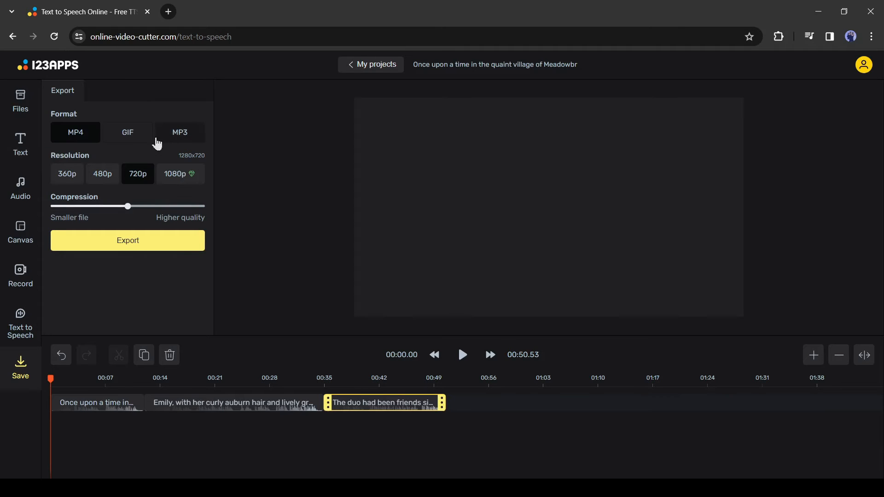
pyautogui.moveTo(187, 147)
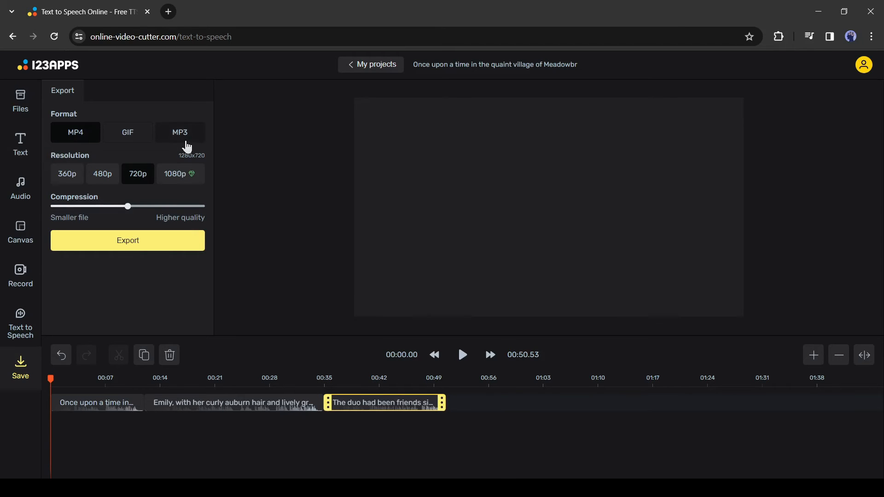
pyautogui.click(180, 132)
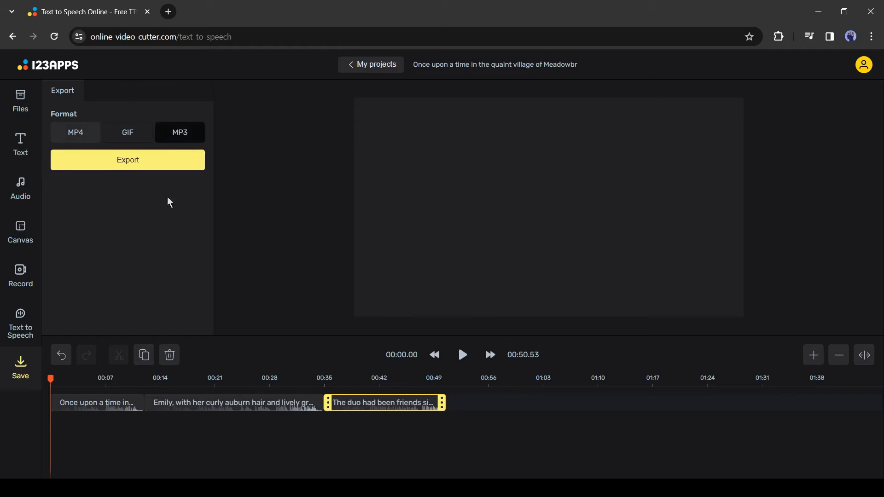
# Step: Export the timeline and, once processing finishes at 993 KB, save the MP3
pyautogui.click(127, 160)
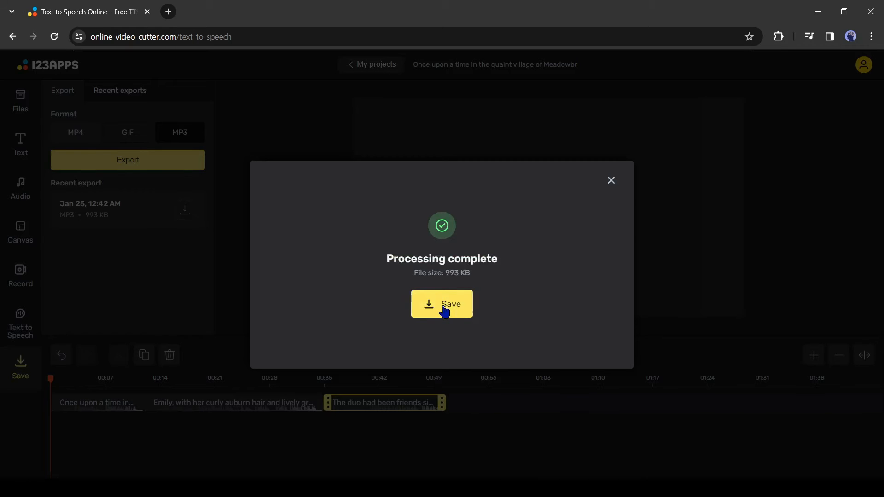
pyautogui.click(442, 304)
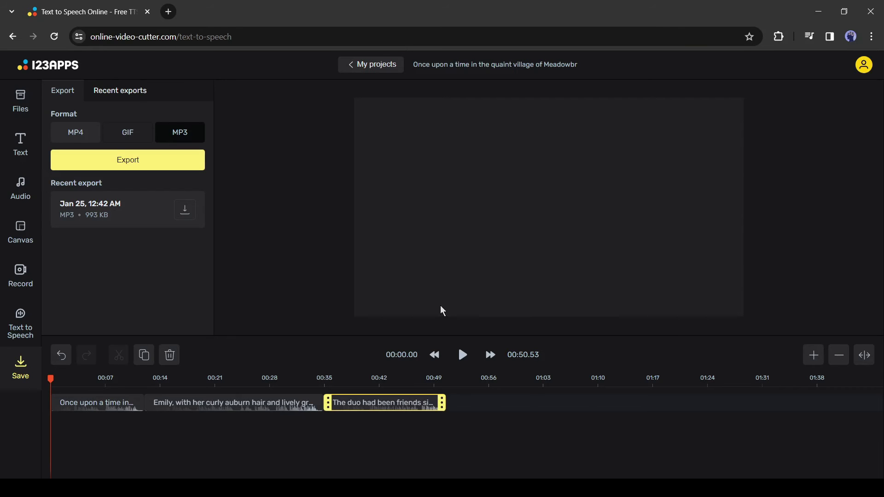